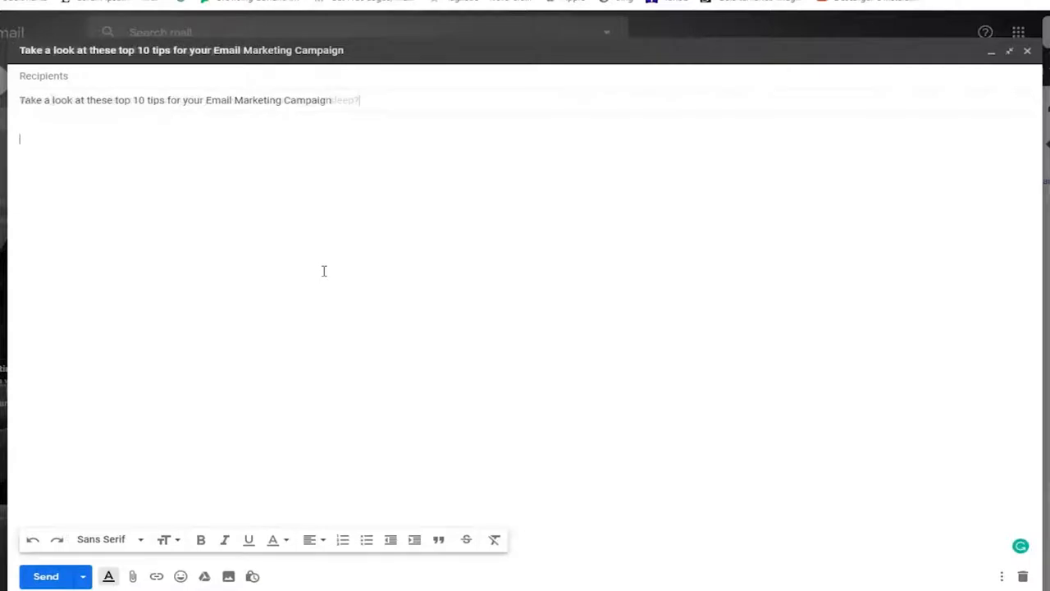
Write the opening line 'Would you like to make the most out of your business even in your sleep?'.
type("Would you like to make the most out of your business even in your sleep?")
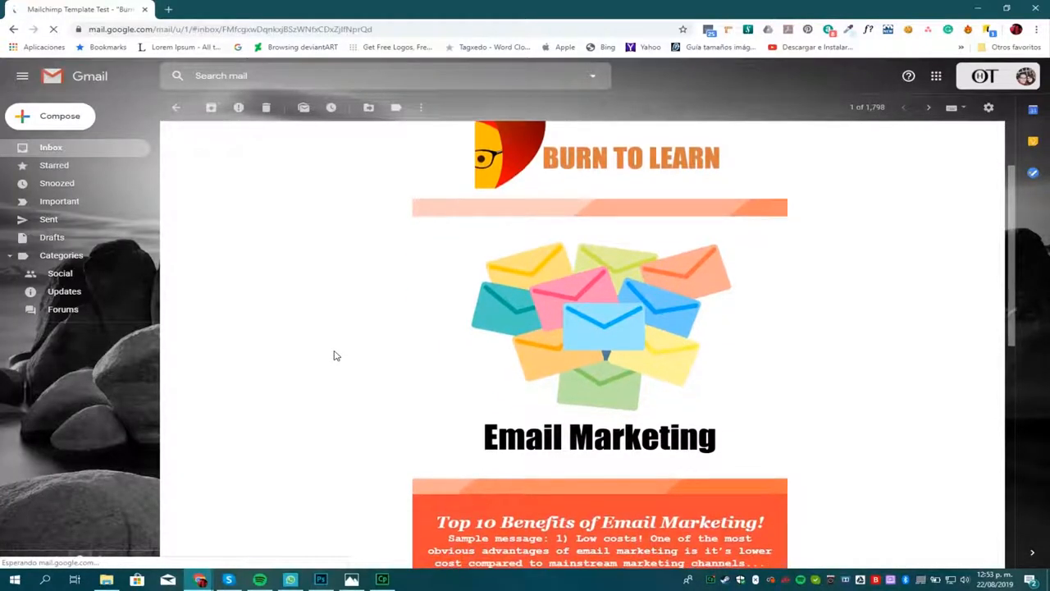
Scroll down the Burn to Learn newsletter to its Top 10 Benefits section.
scroll("down", 3)
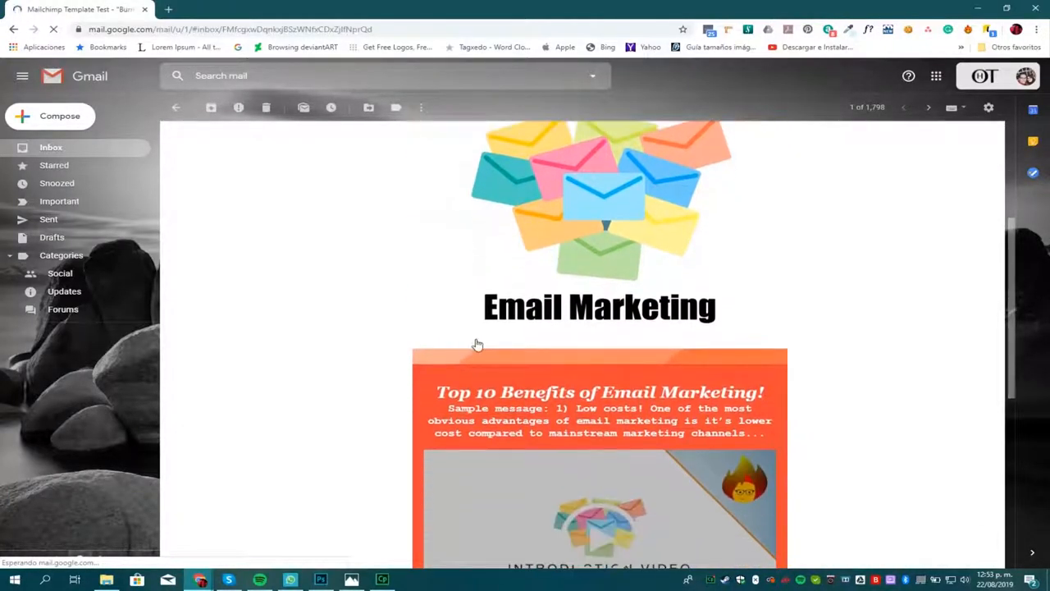
scroll("down", 3)
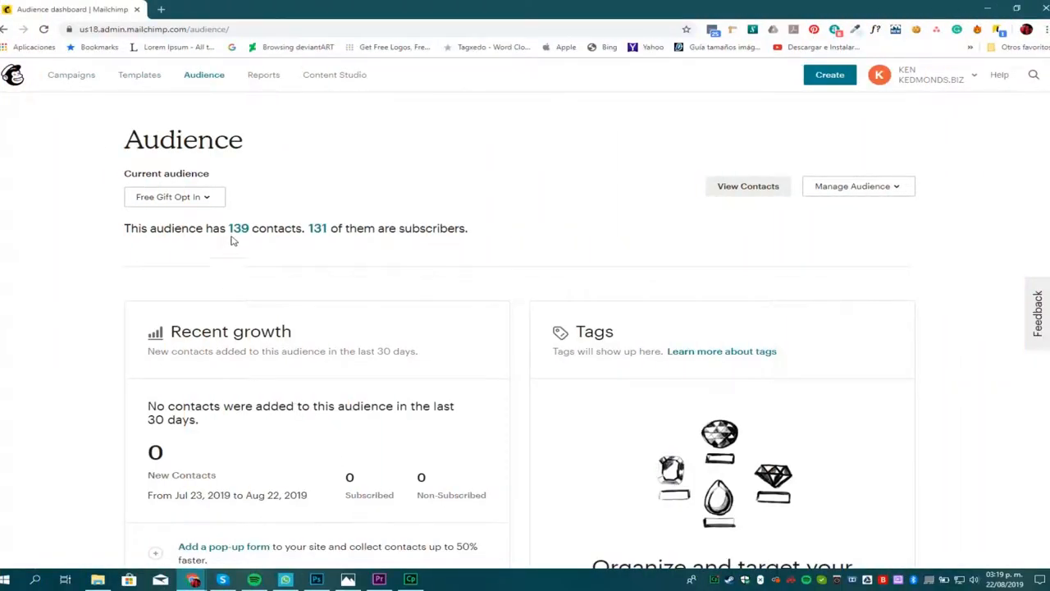
mouse_move(334, 239)
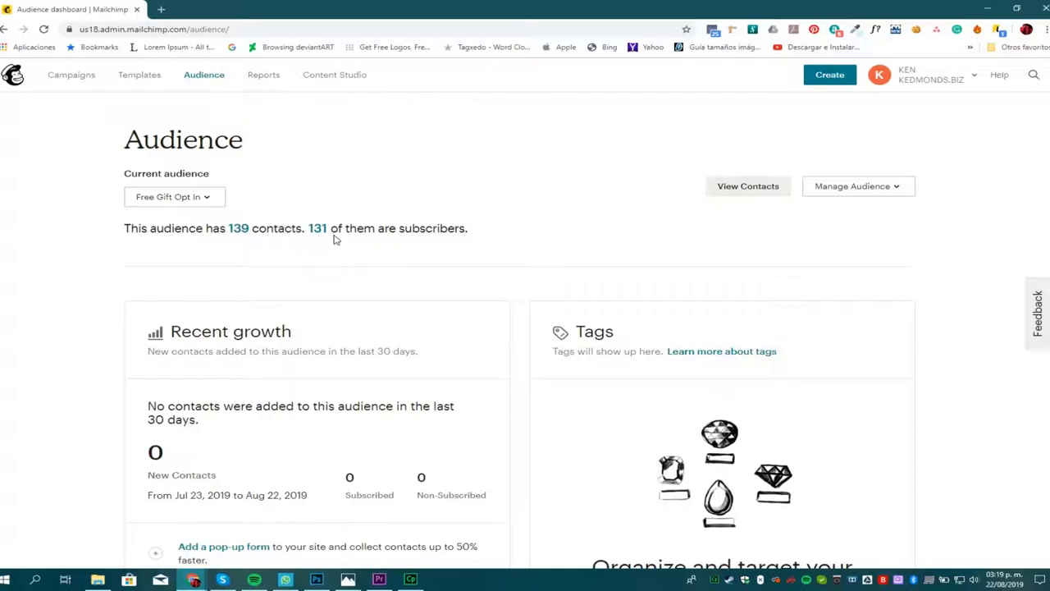
mouse_move(335, 237)
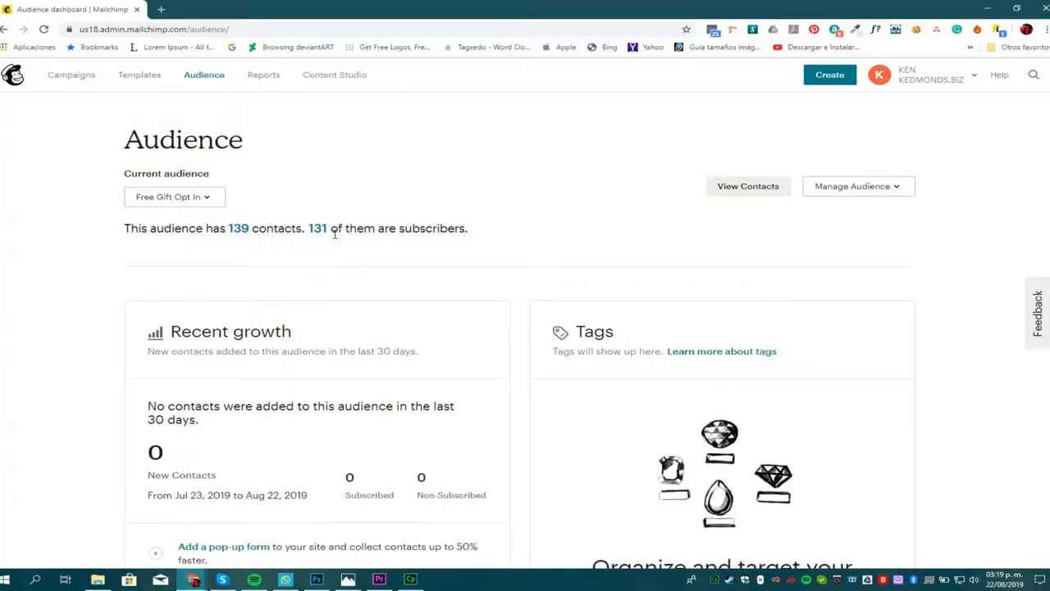
mouse_move(213, 85)
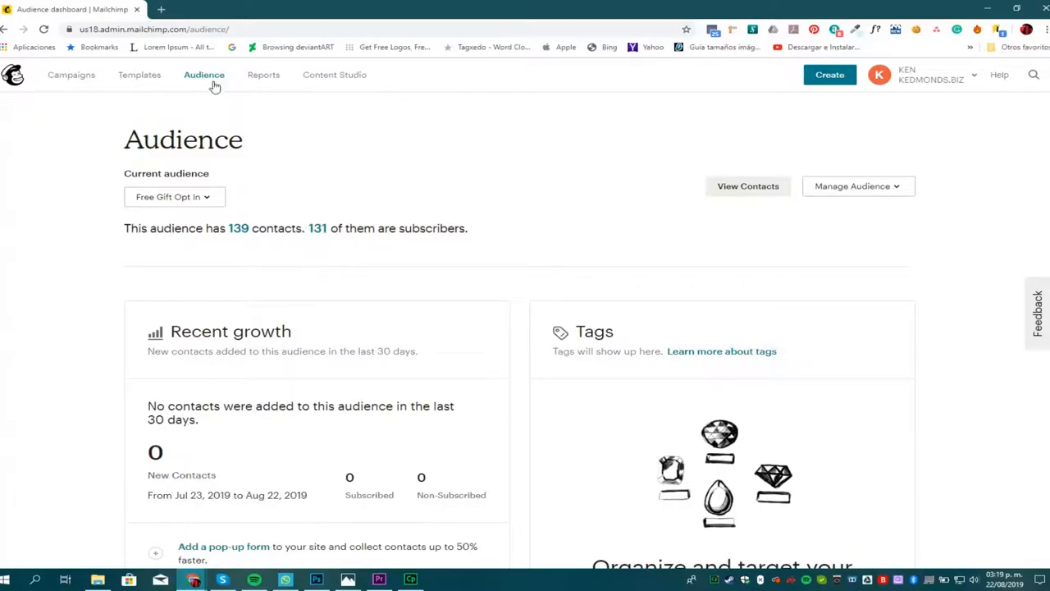
mouse_move(72, 83)
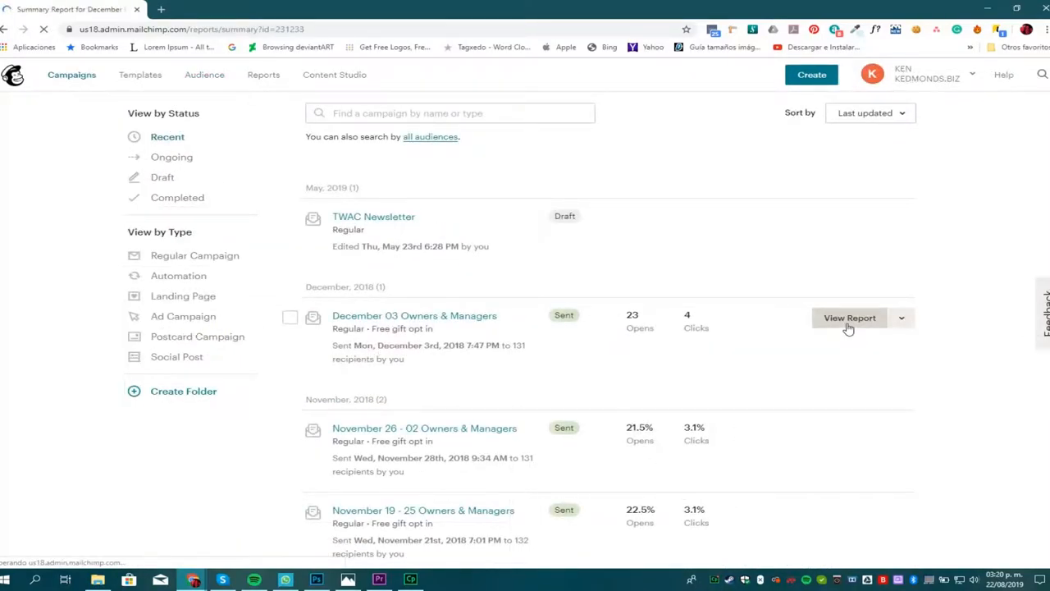
View the December 03 Owners & Managers report: 131 recipients, 17.7% opens, 3.1% clicks.
left_click(850, 318)
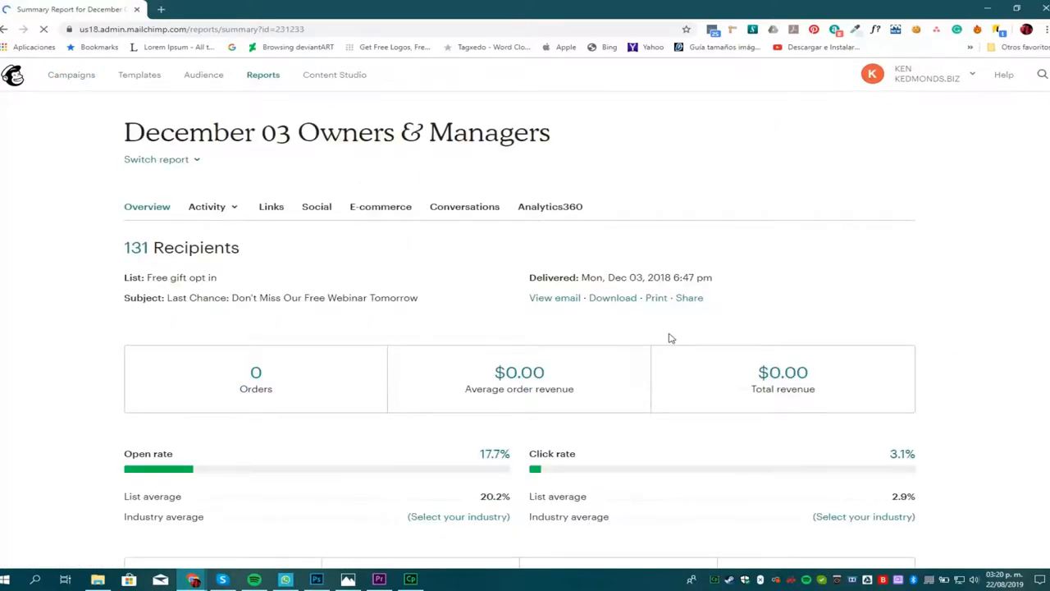
scroll("down", 3)
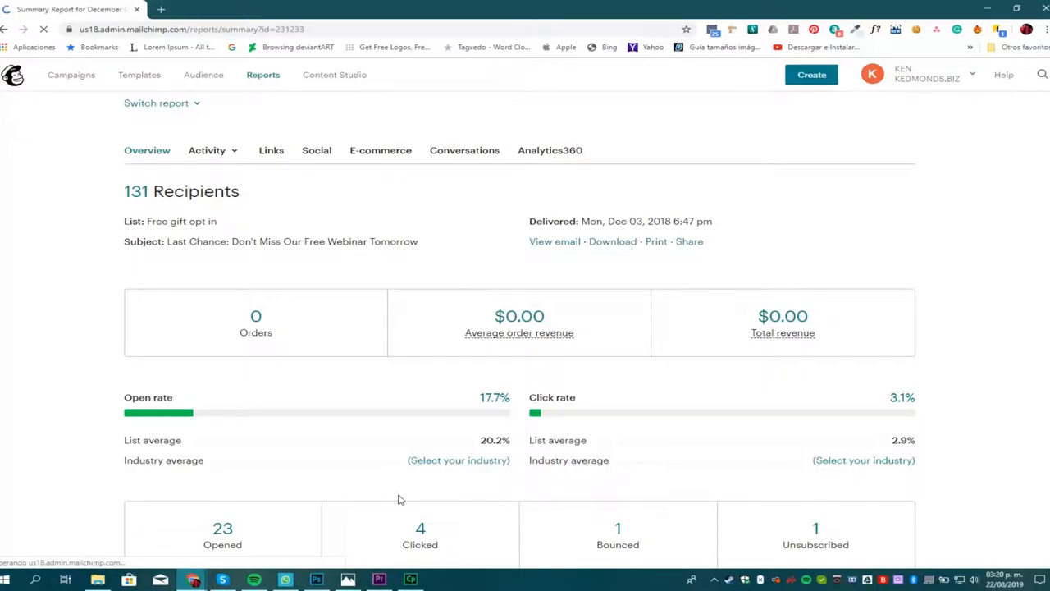
mouse_move(374, 483)
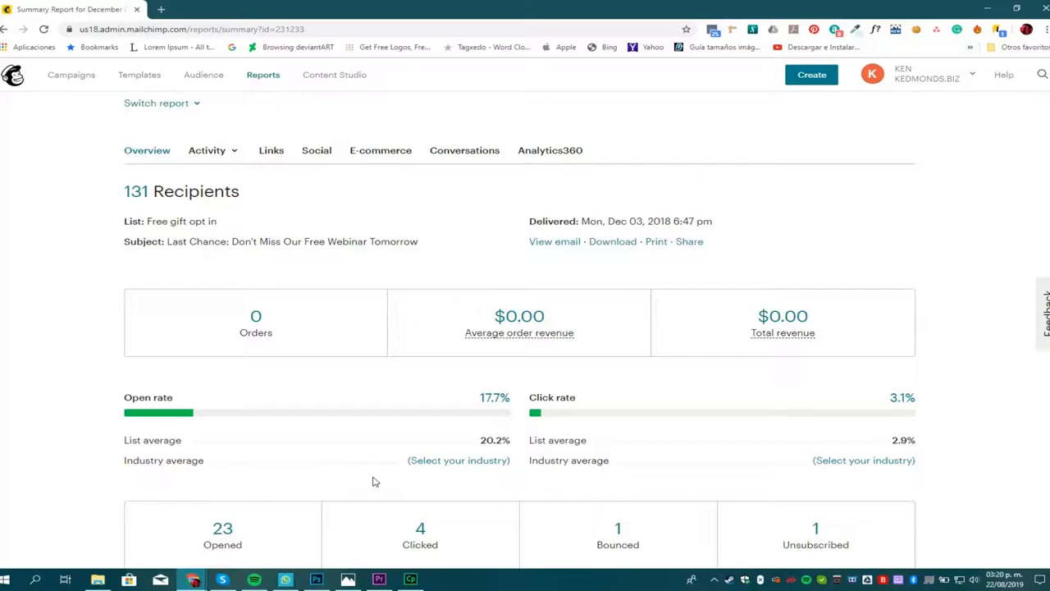
mouse_move(203, 76)
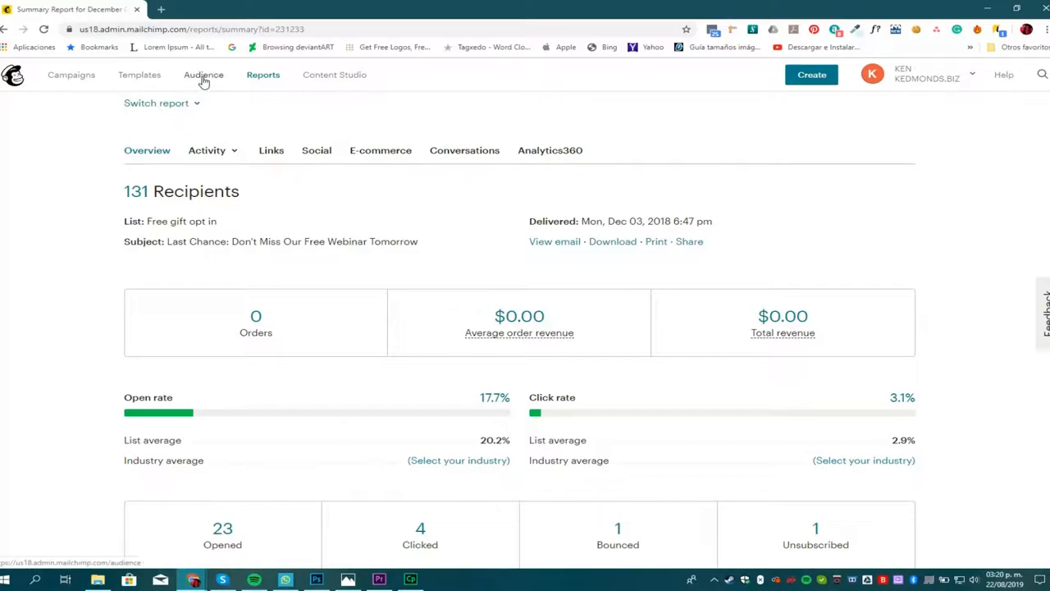
Show the Audience contacts table of 139 contacts and scroll through names and companies.
left_click(204, 75)
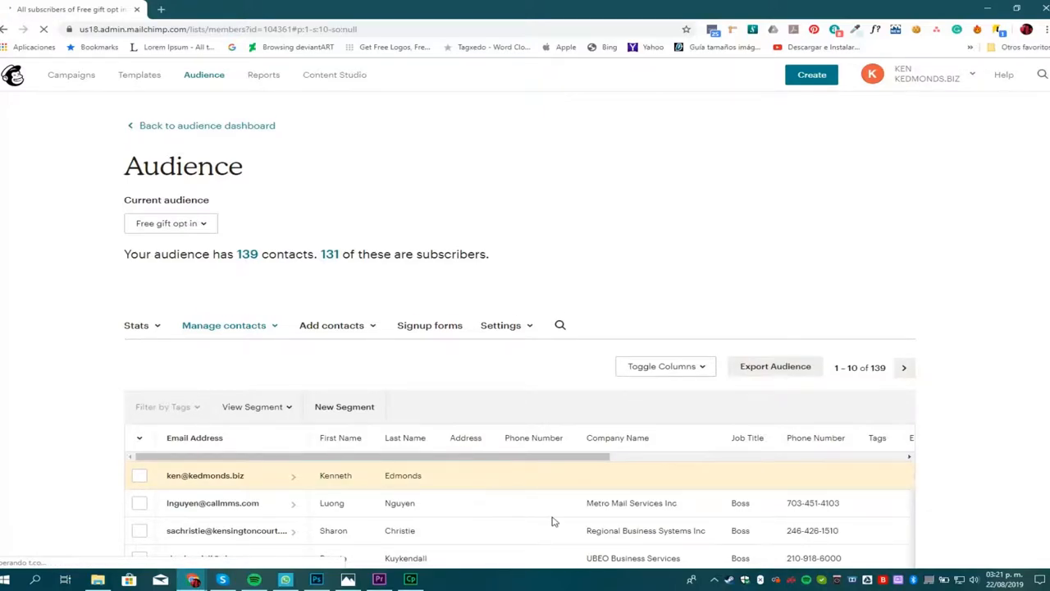
scroll("down", 3)
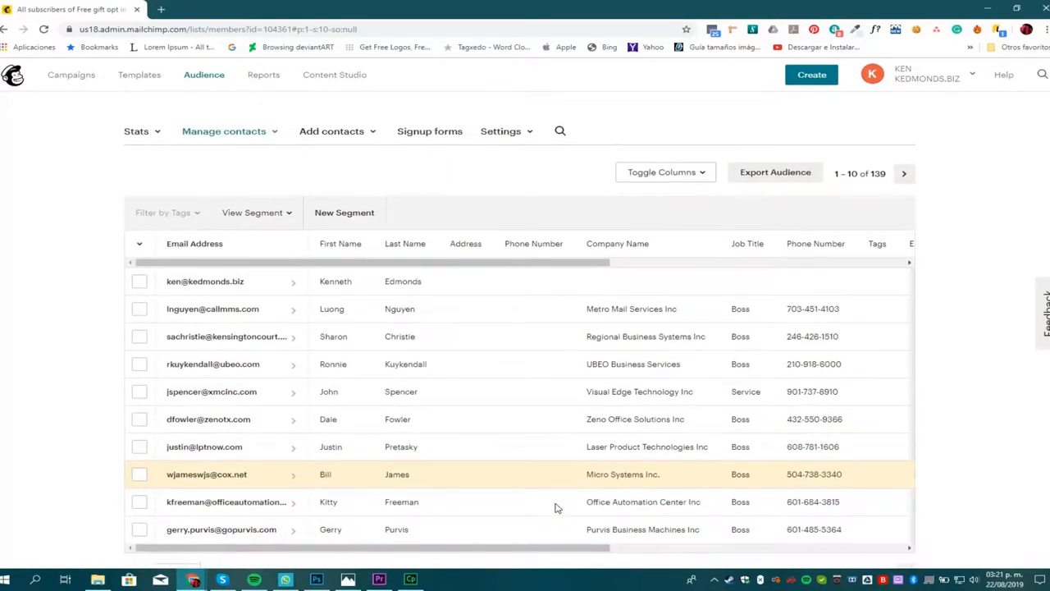
scroll("down", 3)
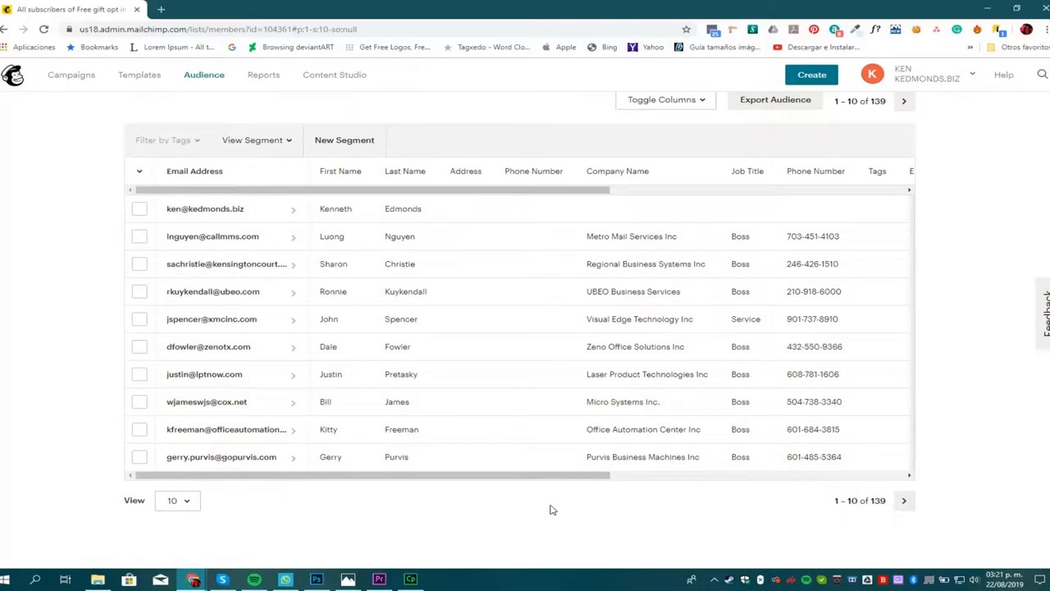
mouse_move(69, 303)
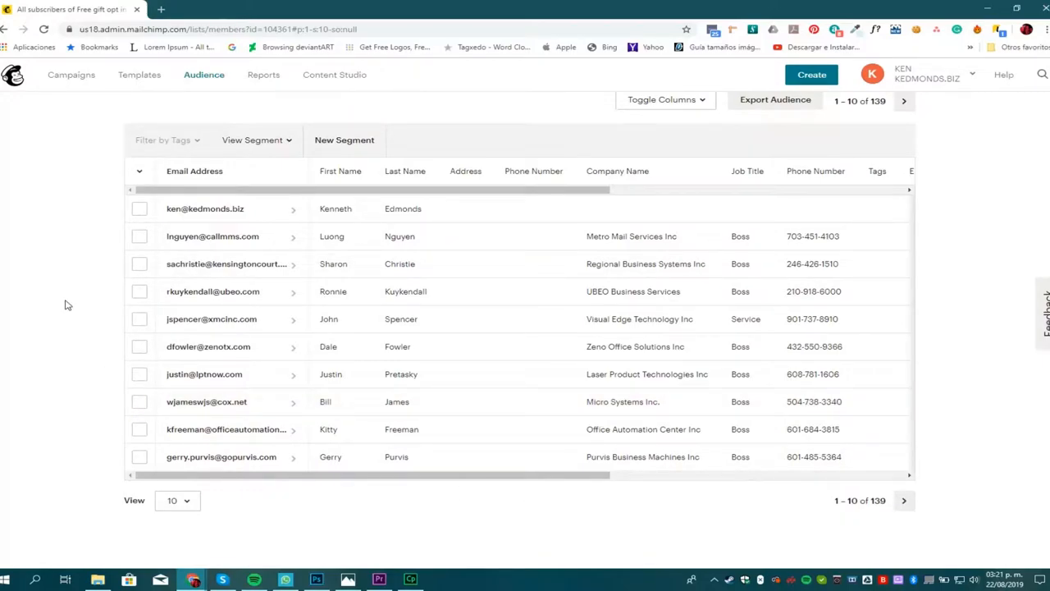